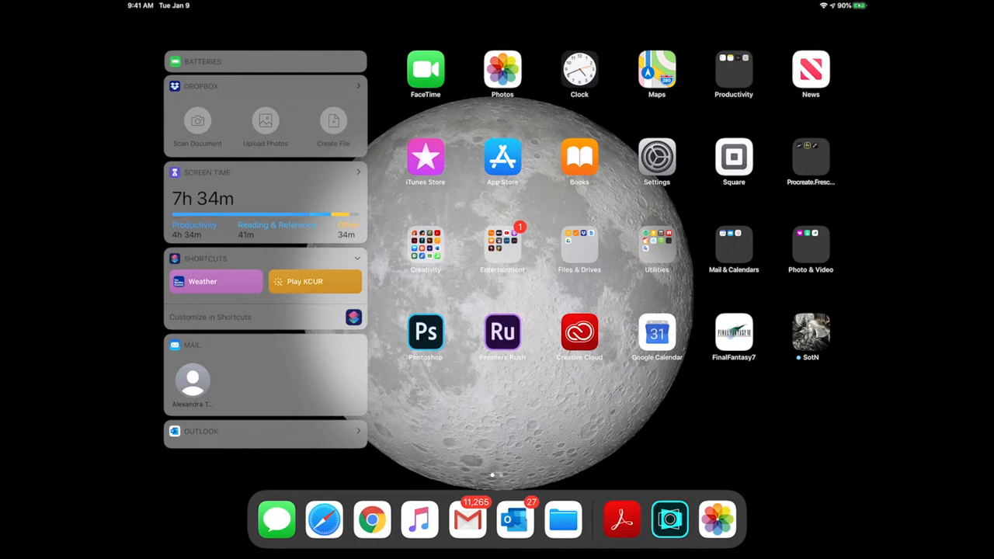
- Open the Home Screen folder holding Procreate, Fresco and Vectornator
click(811, 158)
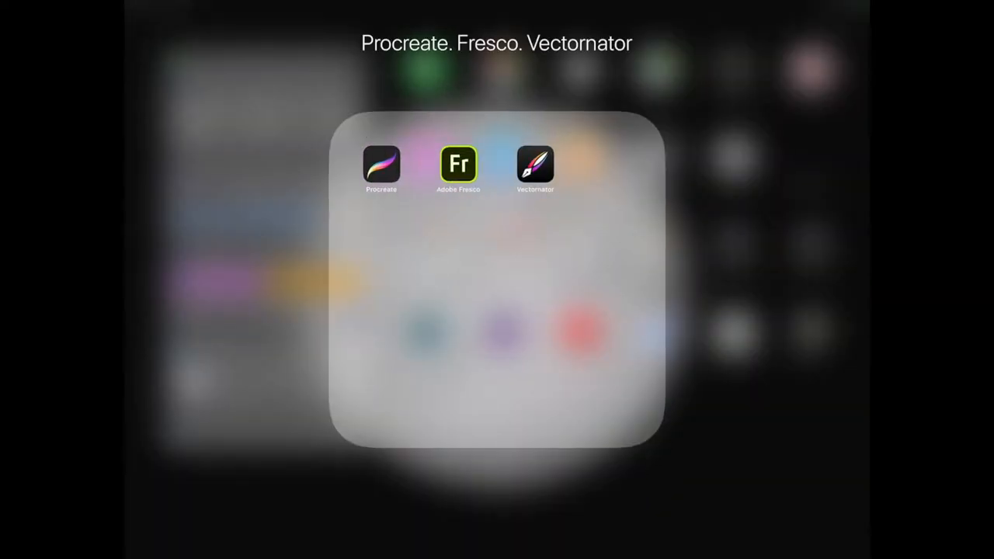
- Launch Adobe Fresco to its home screen with presets and recent work
click(459, 163)
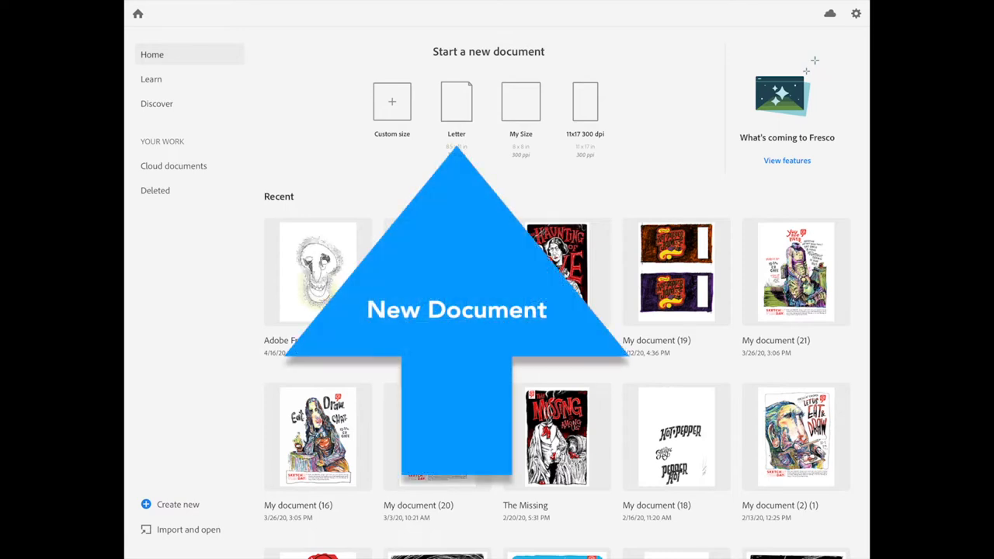
- Create a new blank letter-size document, My document (22)
click(457, 99)
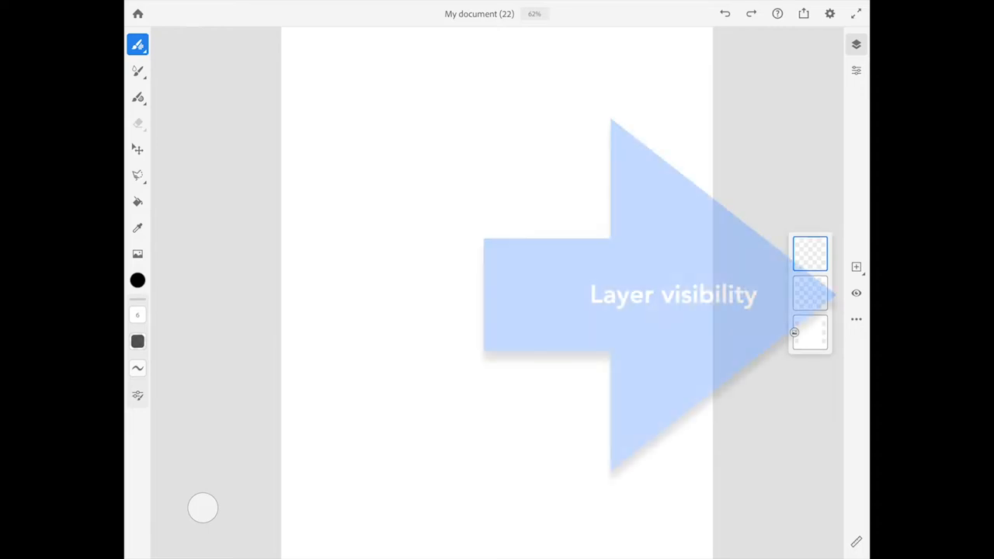
click(856, 294)
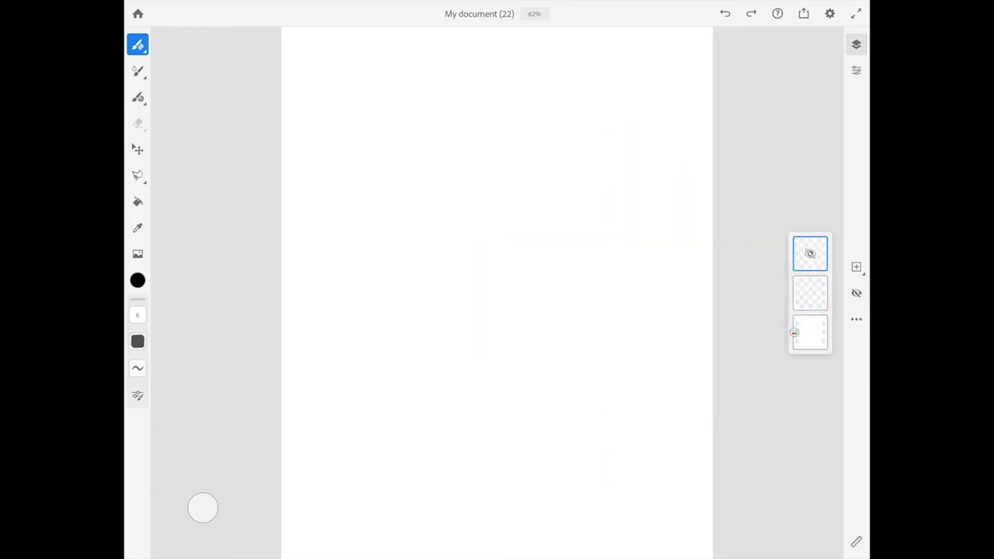
click(857, 294)
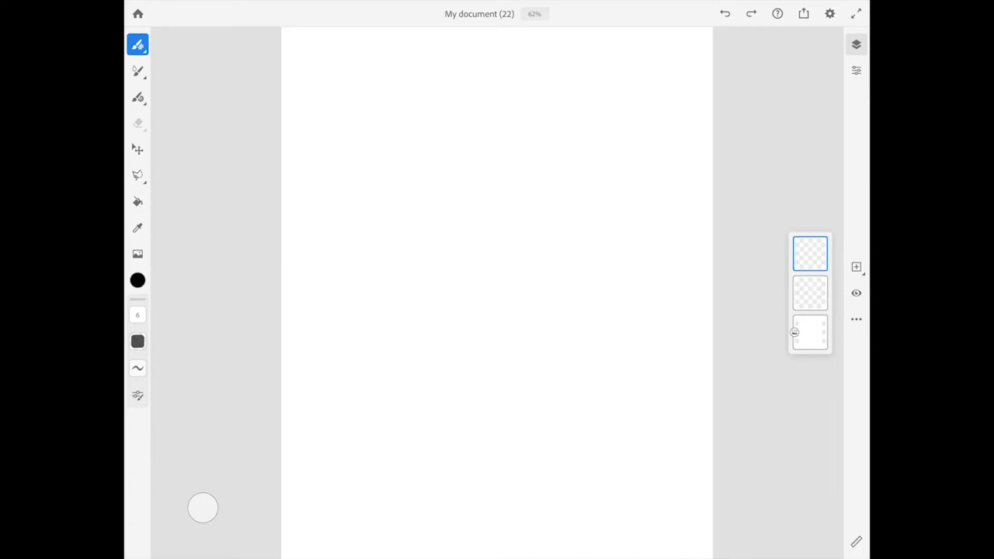
click(856, 317)
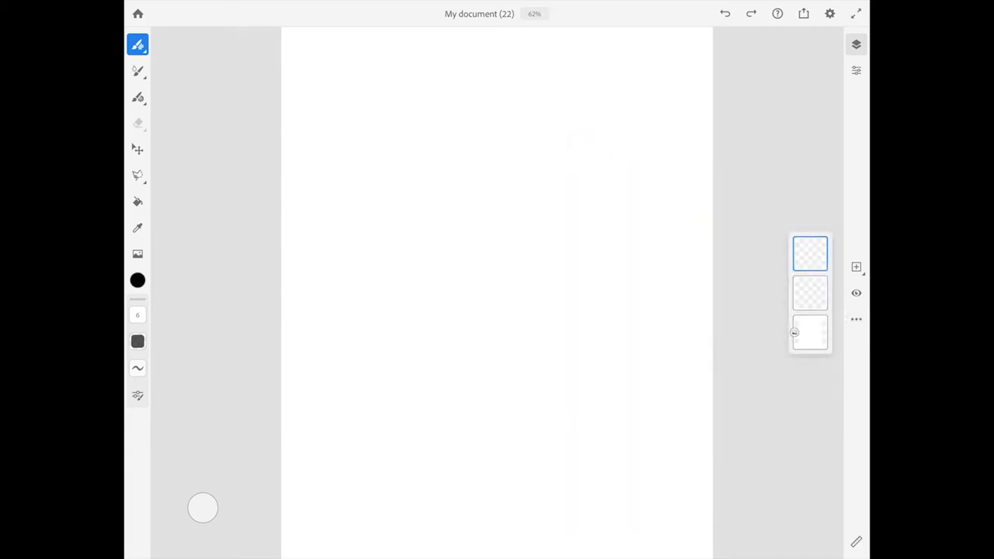
- Start placing an image from Photos and browse the All Photos grid
click(136, 255)
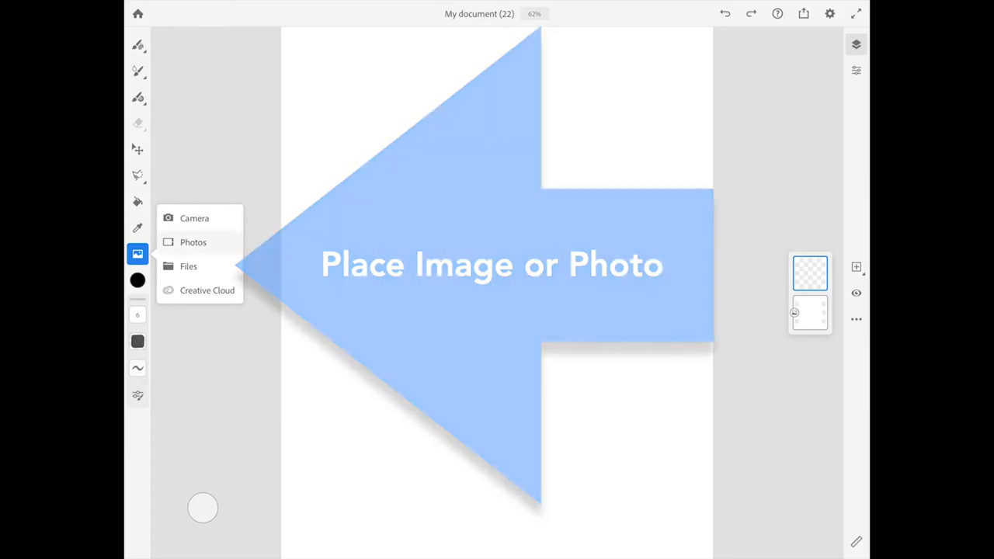
click(193, 242)
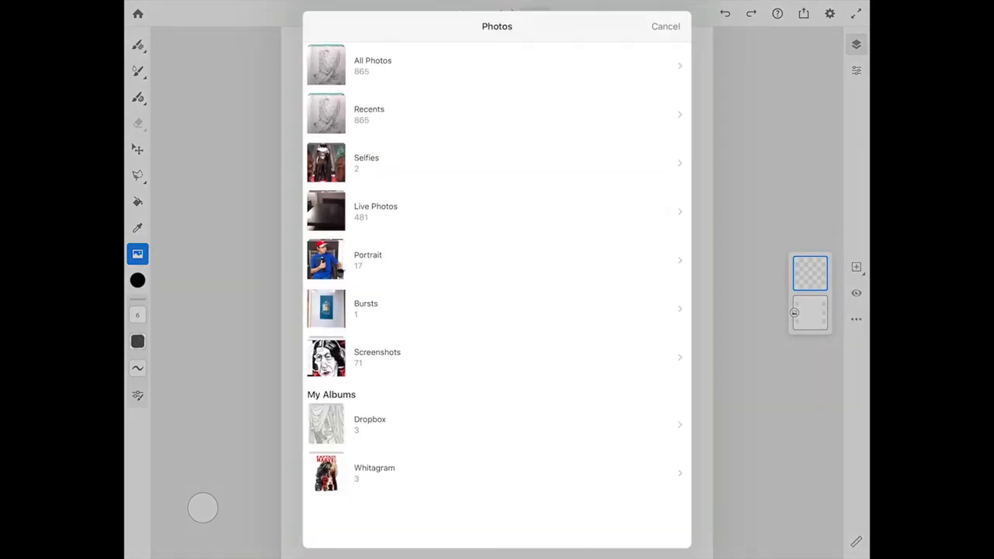
click(373, 65)
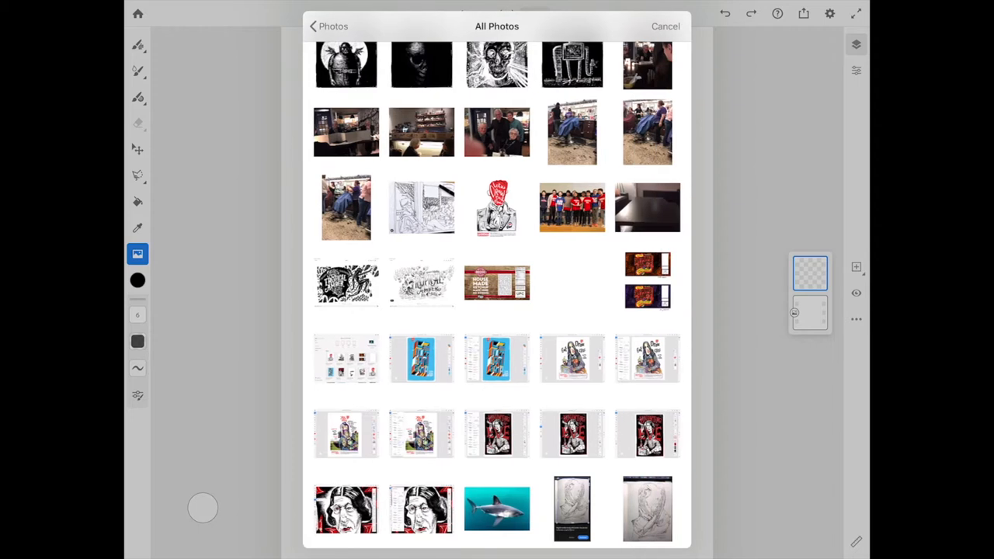
scroll(down, 3)
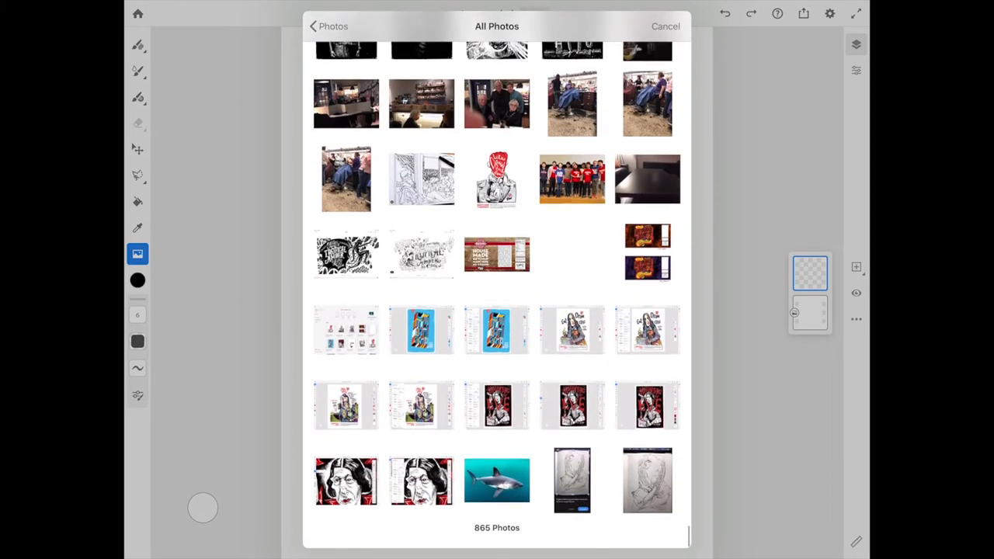